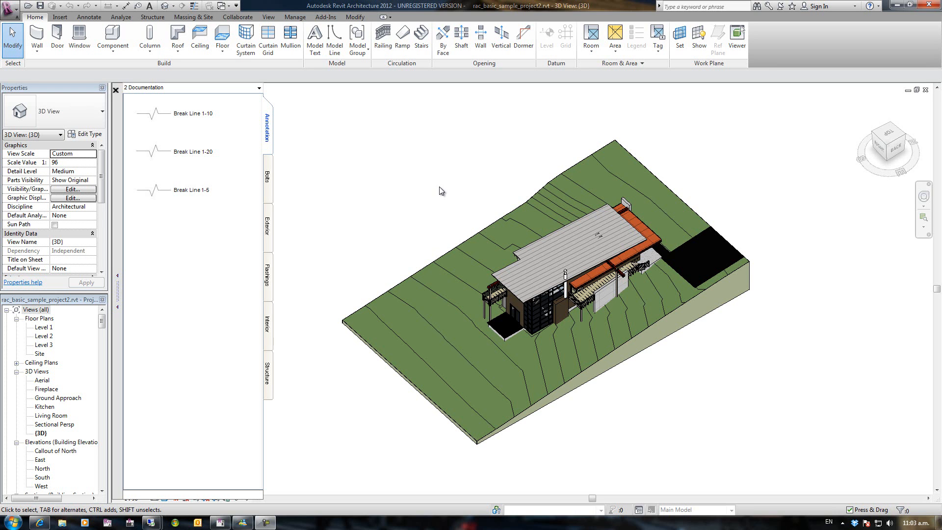
{"action": "mouse_move", "coordinate": [427, 202]}
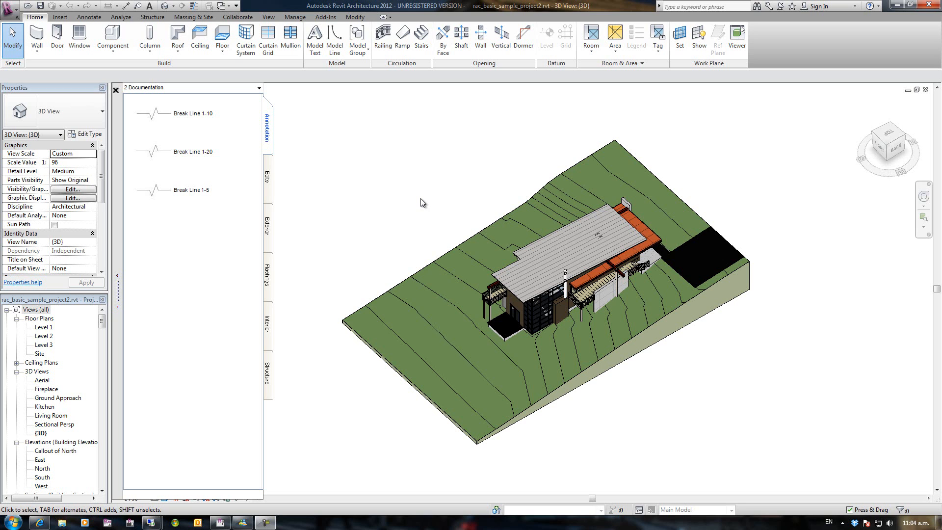
{"action": "mouse_move", "coordinate": [395, 207]}
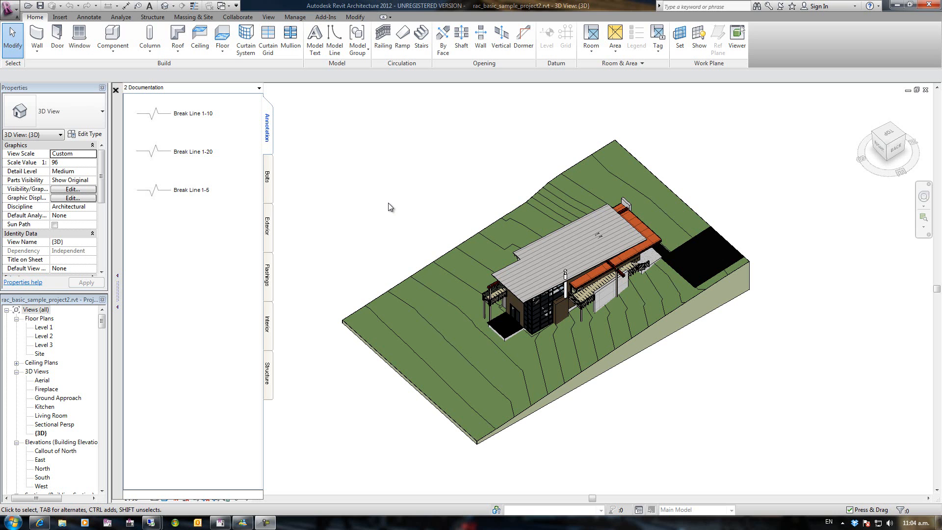
{"action": "mouse_move", "coordinate": [389, 243]}
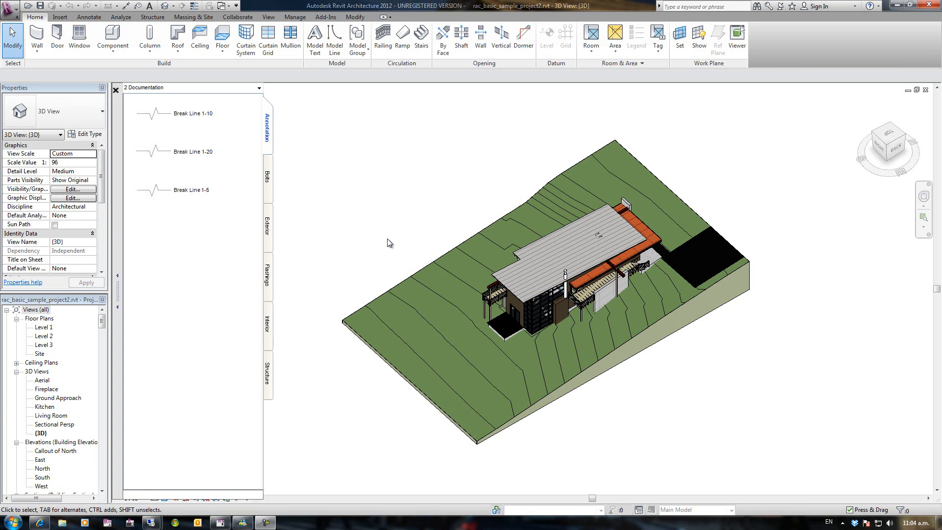
{"action": "mouse_move", "coordinate": [181, 275]}
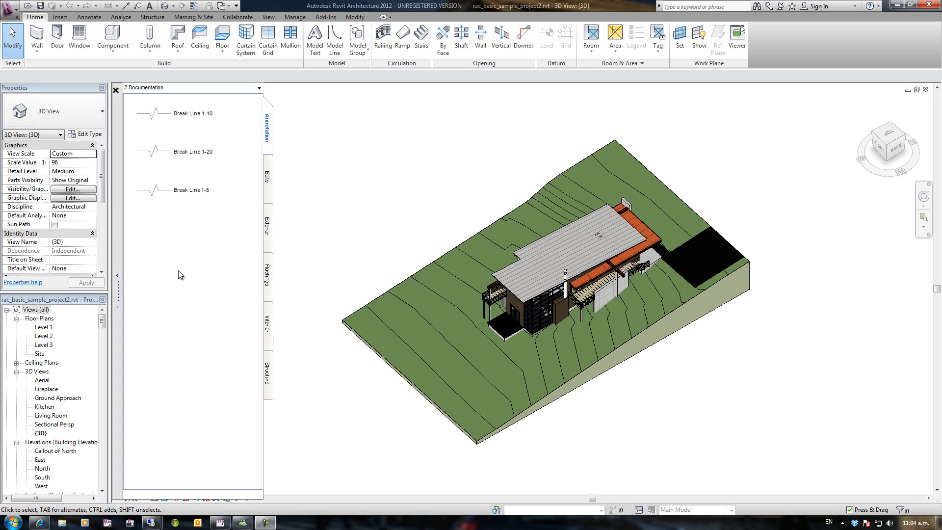
Switch the Family Browser to the 1 Design collection listing door families.
{"action": "left_click", "coordinate": [258, 87]}
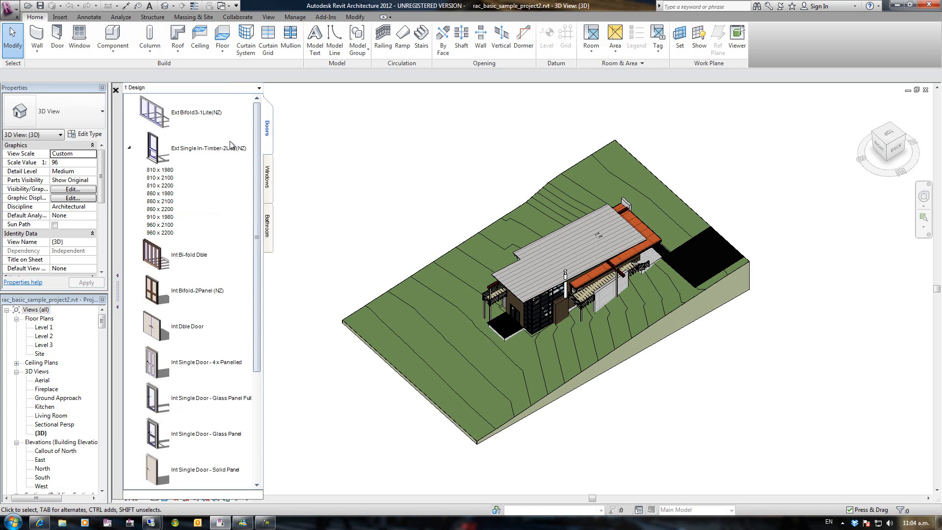
{"action": "mouse_move", "coordinate": [344, 198]}
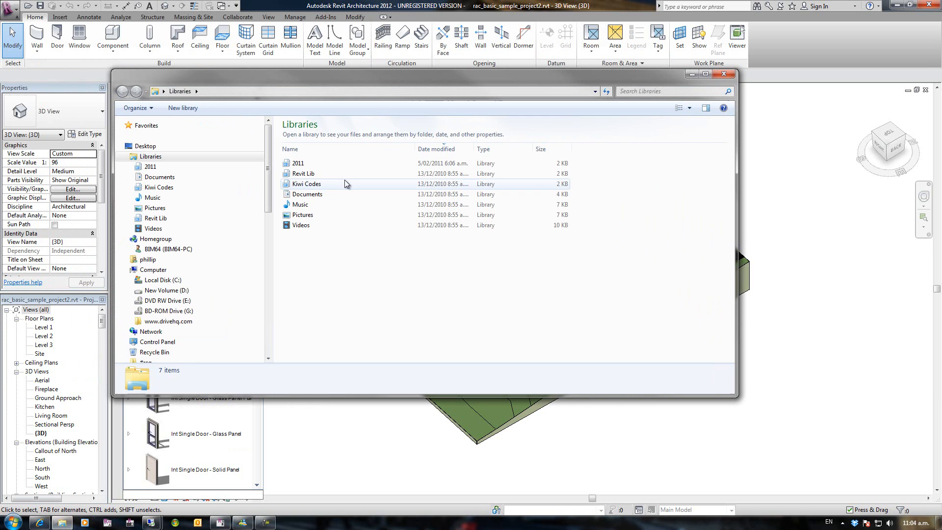
Browse into Documents > FamilyBrowser2012 in Windows Explorer.
{"action": "left_click", "coordinate": [307, 195]}
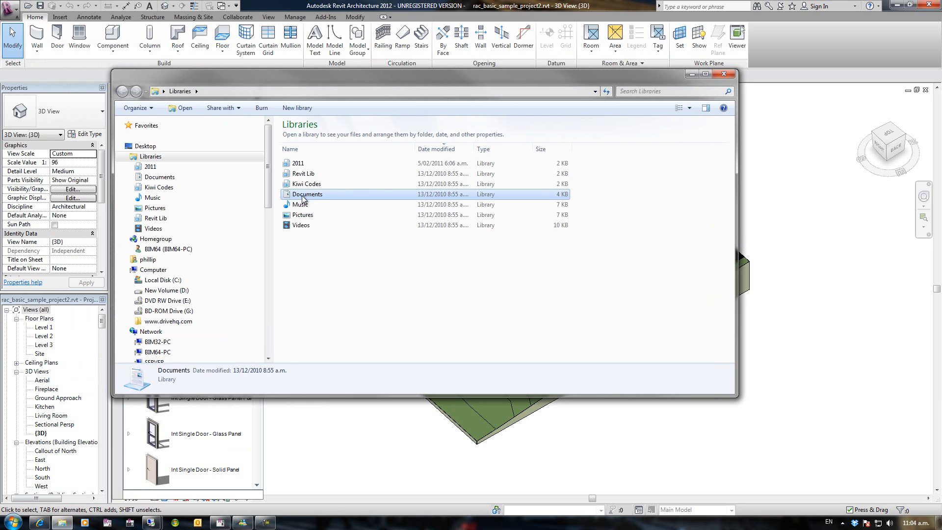
{"action": "double_click", "coordinate": [307, 193]}
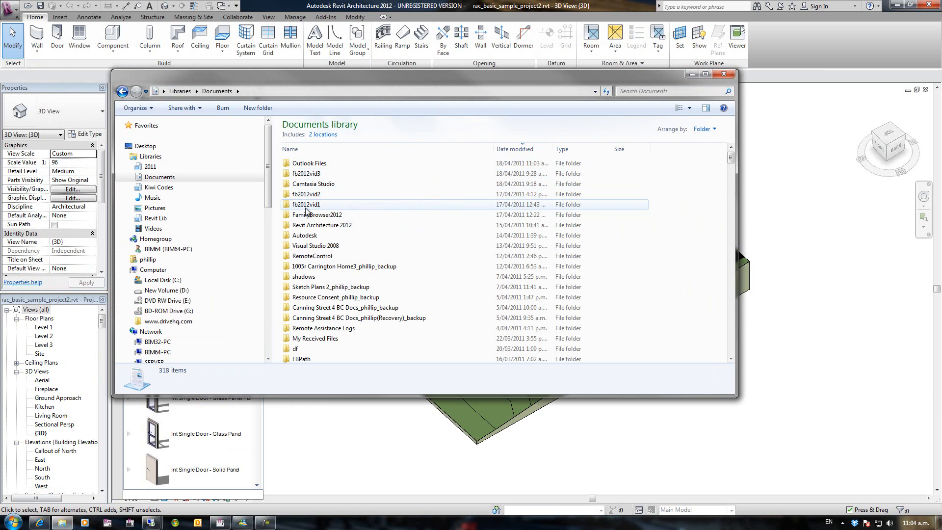
{"action": "left_click", "coordinate": [317, 214]}
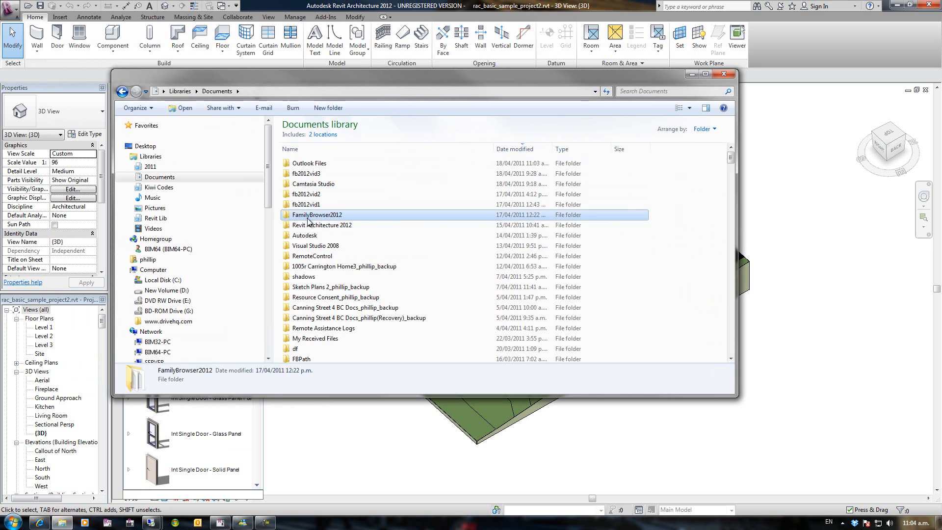
{"action": "double_click", "coordinate": [317, 215]}
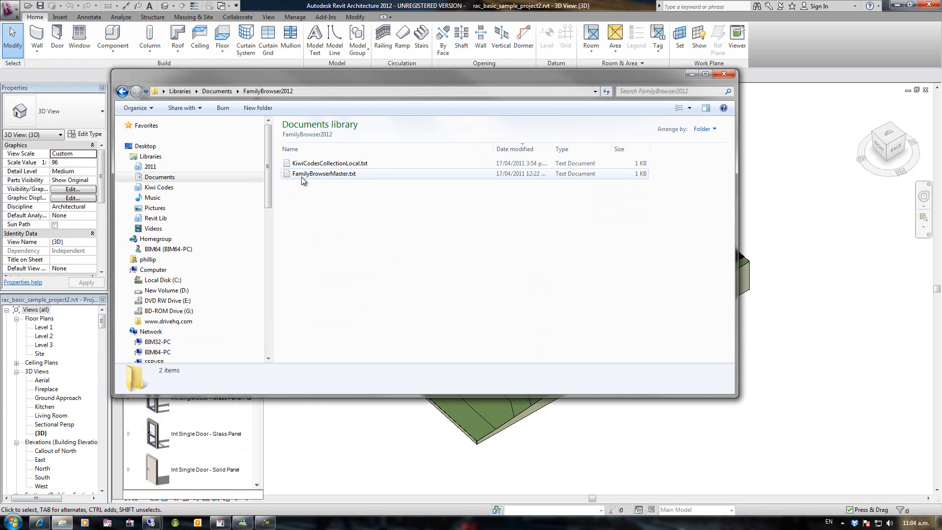
{"action": "mouse_move", "coordinate": [333, 180]}
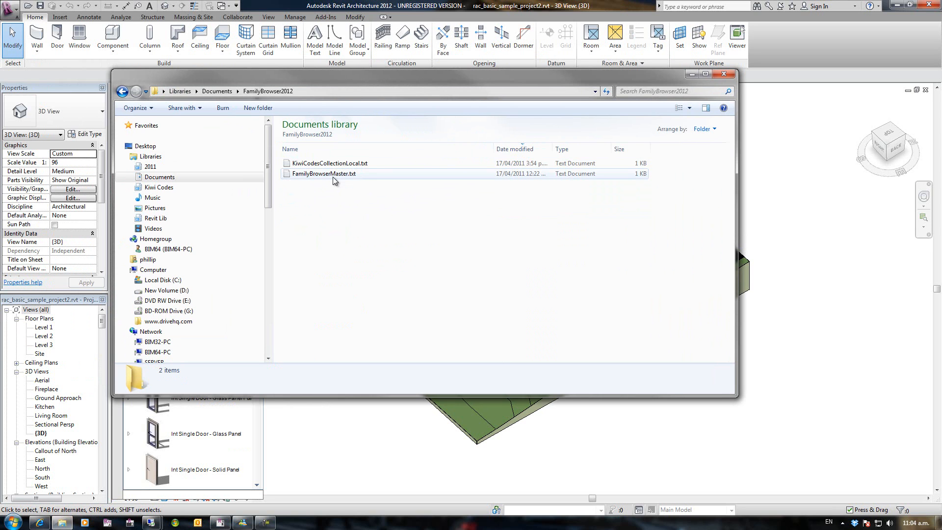
{"action": "mouse_move", "coordinate": [324, 174]}
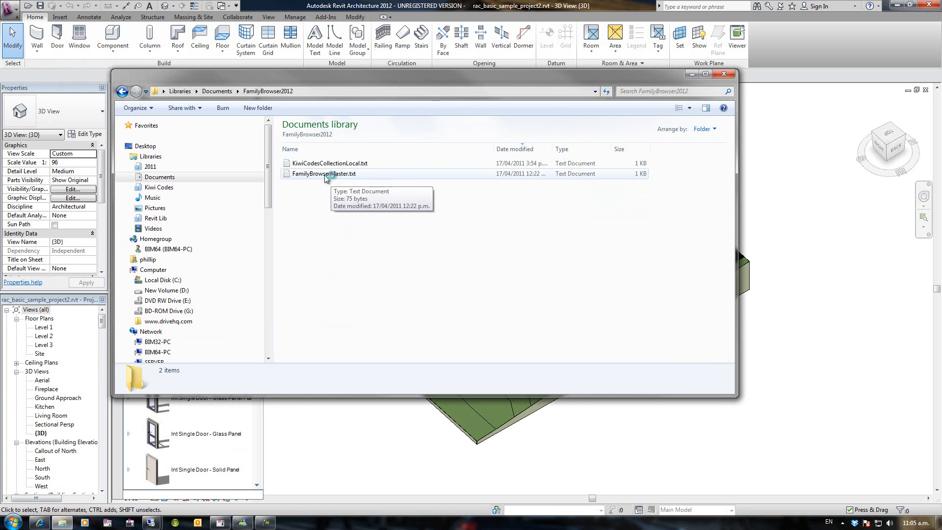
{"action": "mouse_move", "coordinate": [330, 163]}
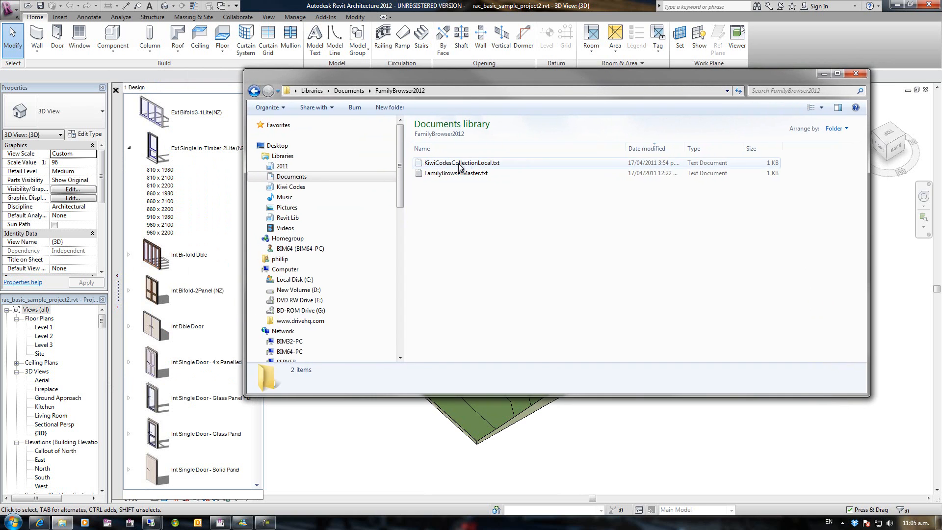
Review KiwiCodesCollectionLocal.txt's Design and Documentation network paths, then close Notepad.
{"action": "double_click", "coordinate": [461, 163]}
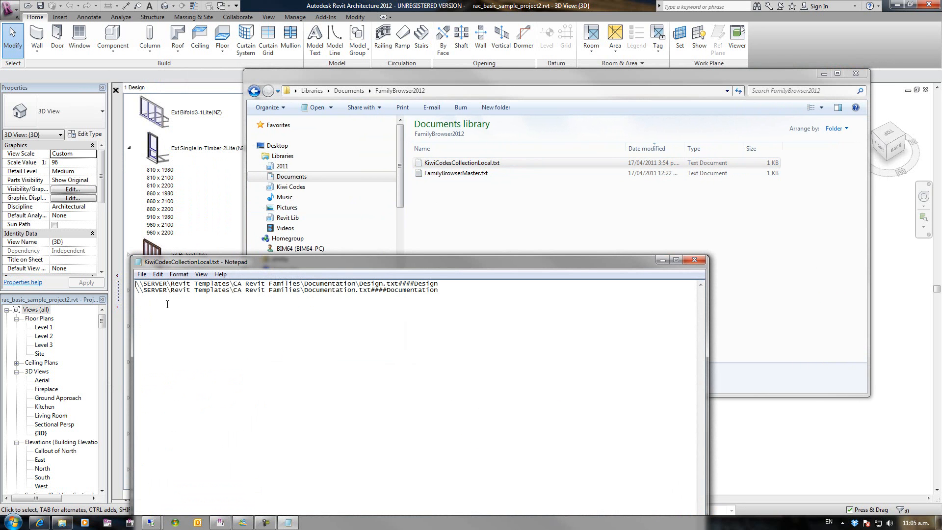
{"action": "mouse_move", "coordinate": [548, 266]}
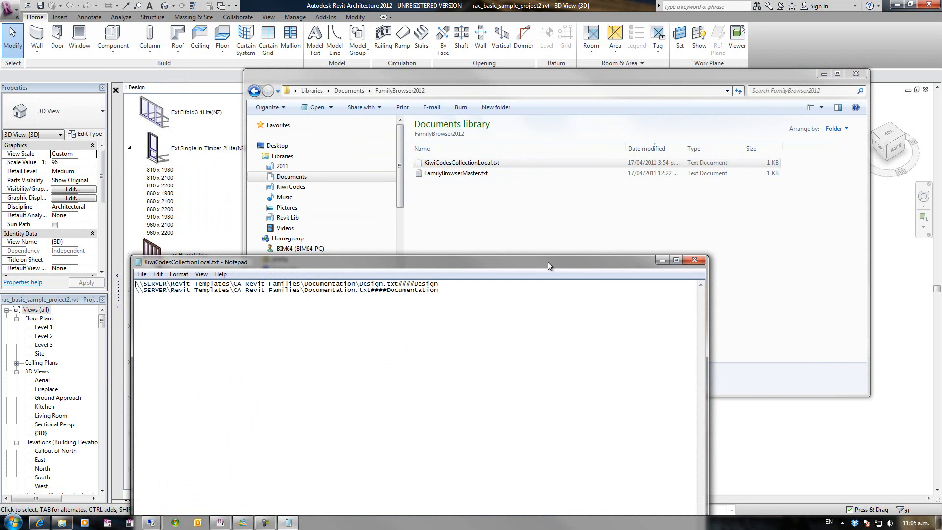
{"action": "left_click", "coordinate": [694, 259]}
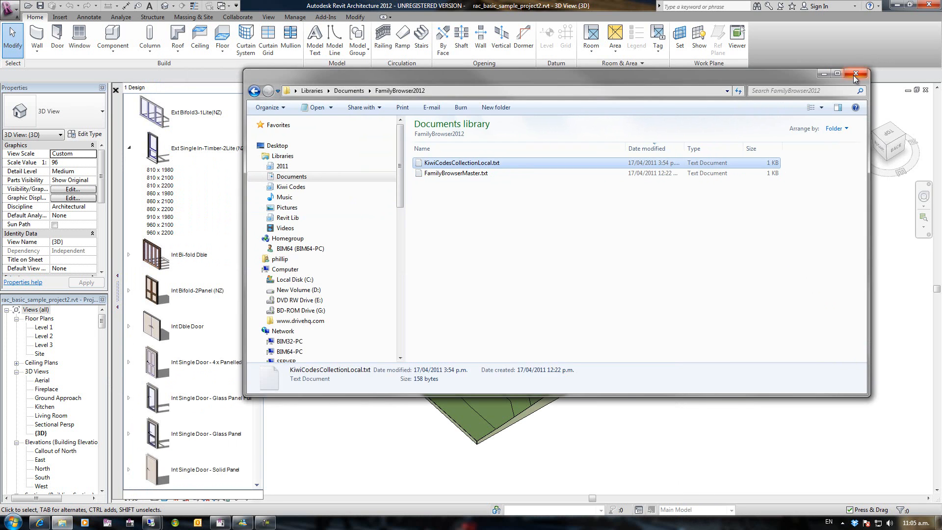
Start BIM Management > Create Collection from local Groups, reaching the Save As dialog in CA Revit Families.
{"action": "left_click", "coordinate": [854, 74]}
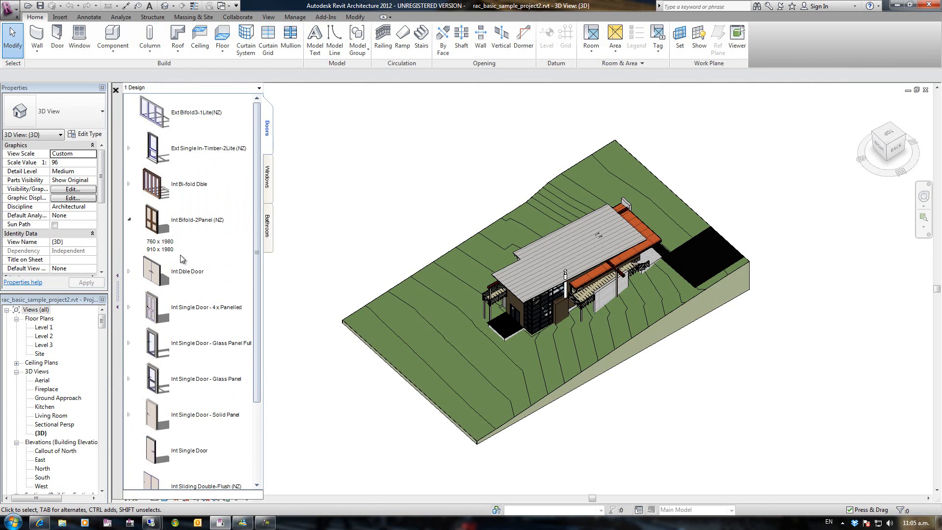
{"action": "right_click", "coordinate": [153, 271]}
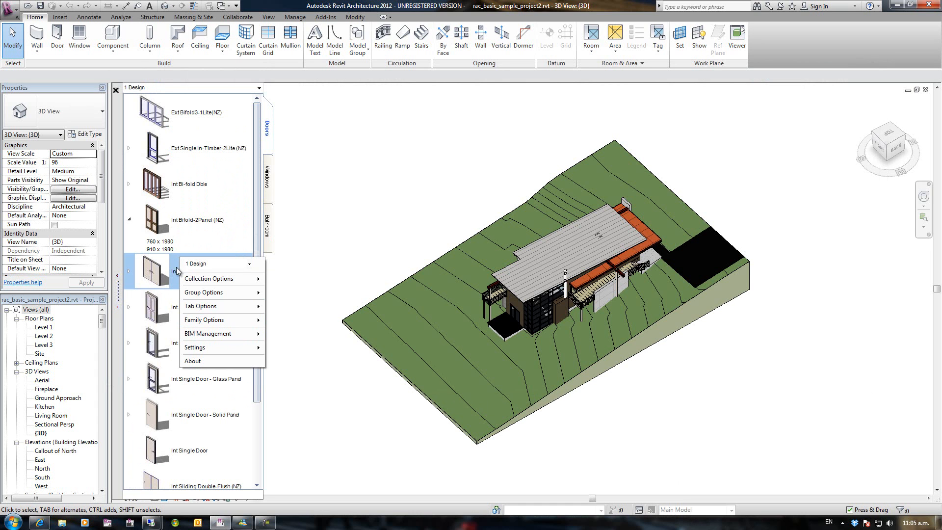
{"action": "mouse_move", "coordinate": [207, 334]}
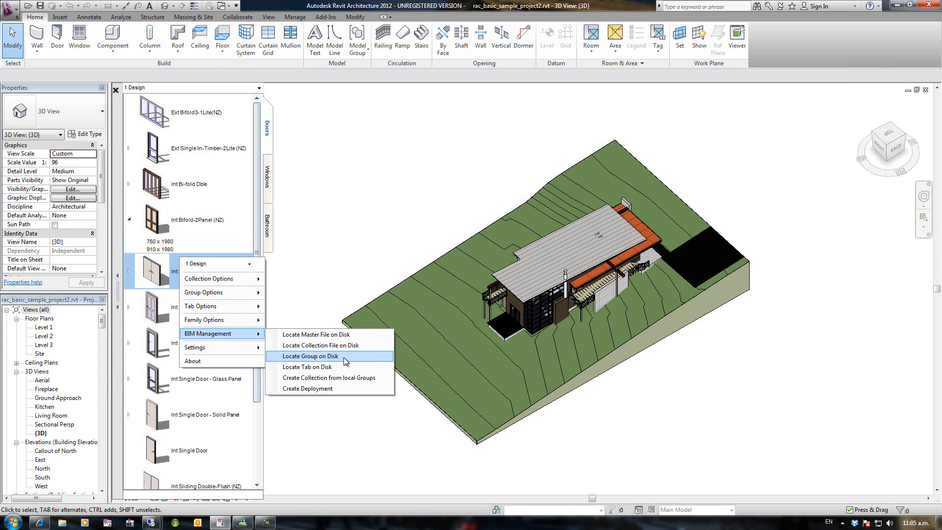
{"action": "mouse_move", "coordinate": [325, 382]}
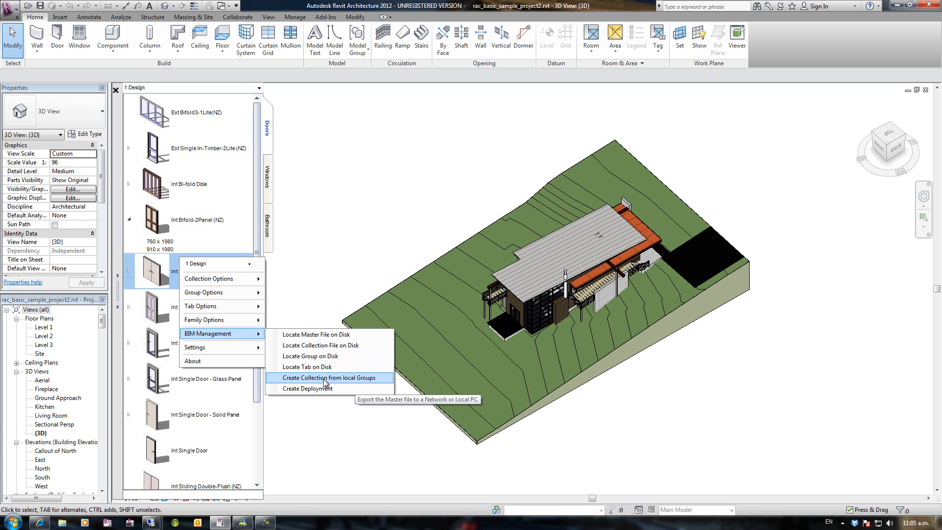
{"action": "left_click", "coordinate": [327, 377]}
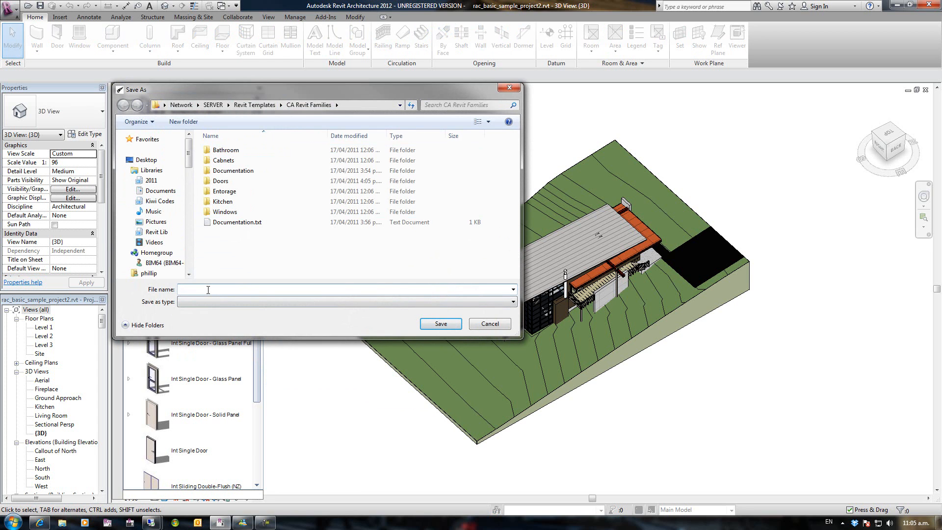
Save the collection as 'Collections test' in CA Revit Families and confirm the created message.
{"action": "type", "text": "Collections test"}
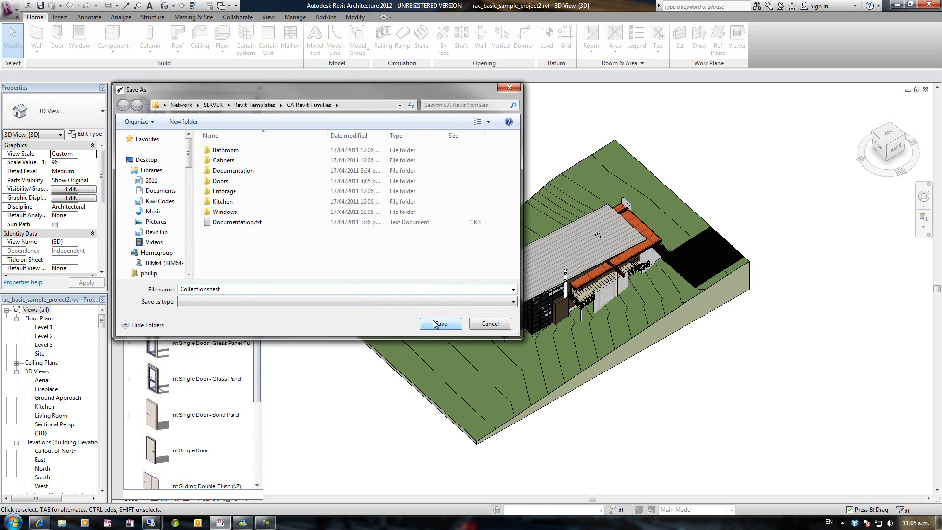
{"action": "left_click", "coordinate": [440, 324]}
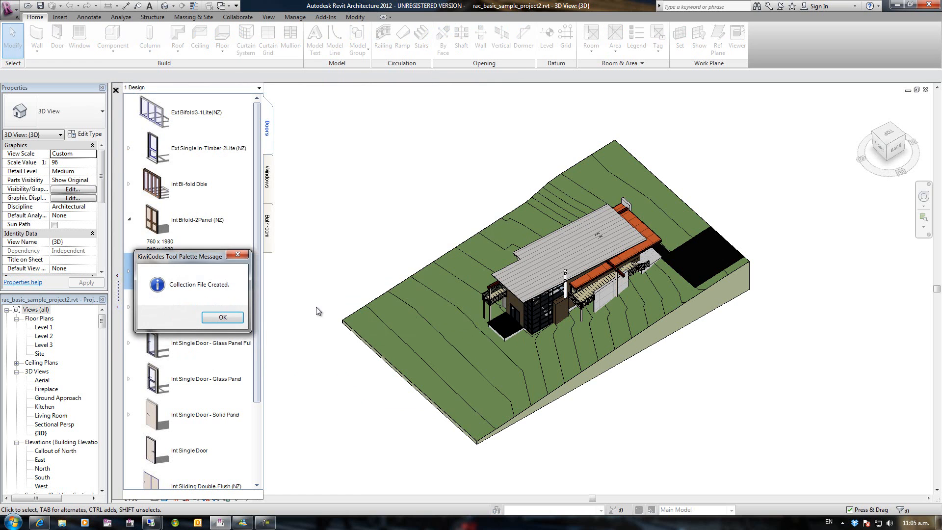
{"action": "left_click", "coordinate": [222, 317]}
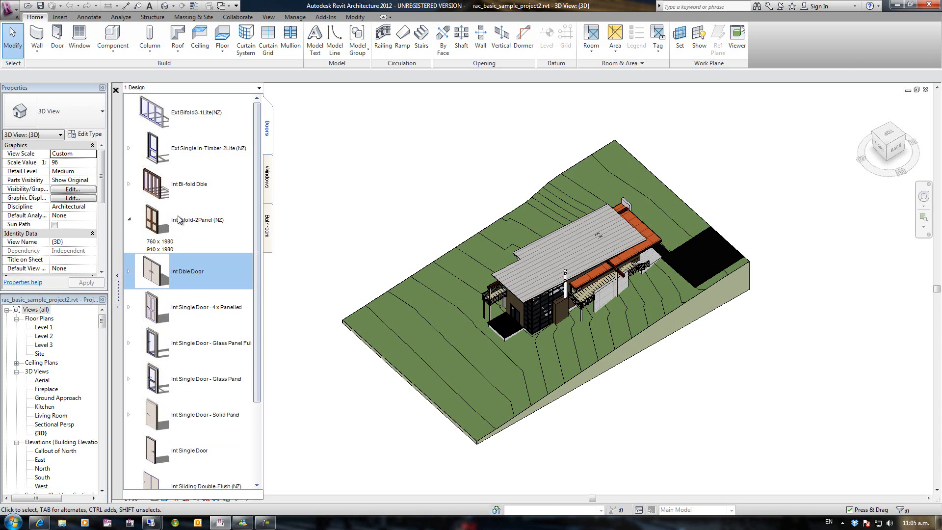
{"action": "mouse_move", "coordinate": [193, 202]}
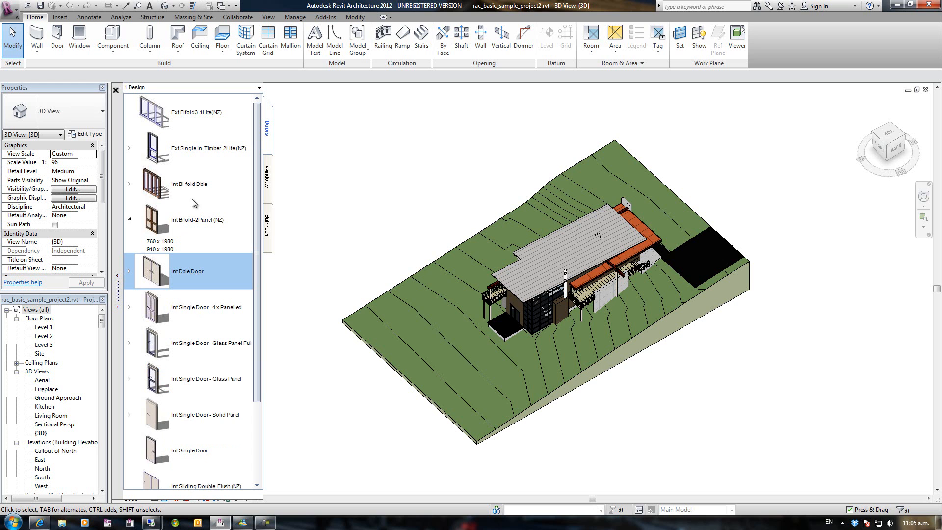
{"action": "mouse_move", "coordinate": [174, 224]}
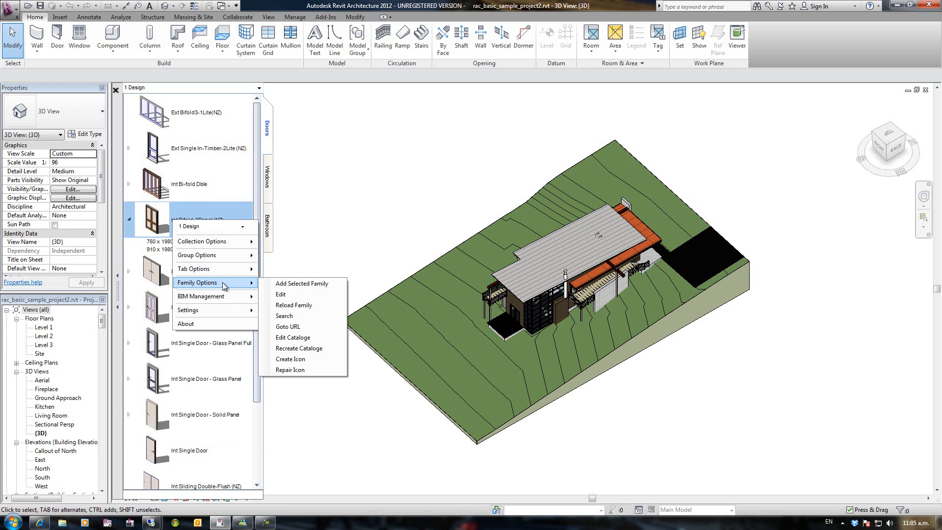
{"action": "mouse_move", "coordinate": [204, 255]}
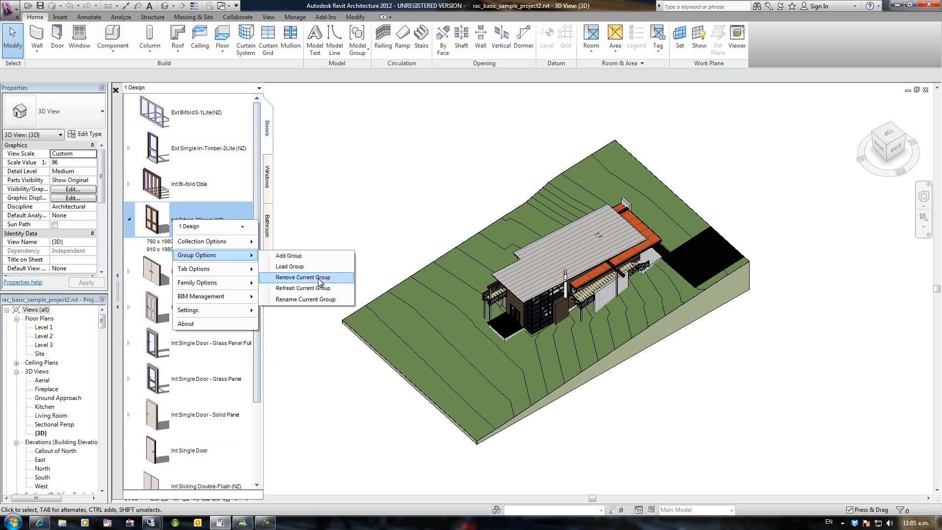
Remove the current Doors group via Group Options > Remove Current Group.
{"action": "left_click", "coordinate": [302, 277]}
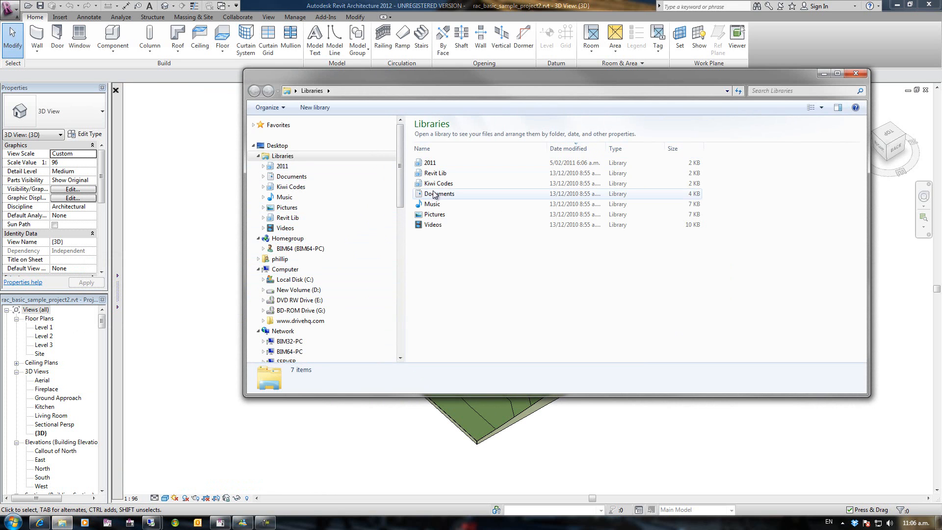
Check KiwiCodesCollectionLocal.txt in Documents > FamilyBrowser2012 is now empty, then close it.
{"action": "double_click", "coordinate": [440, 193]}
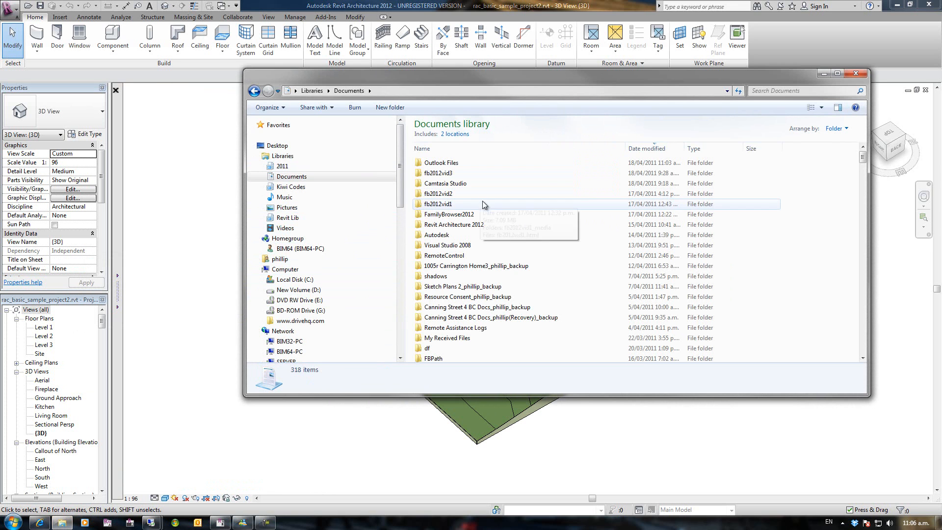
{"action": "double_click", "coordinate": [448, 215]}
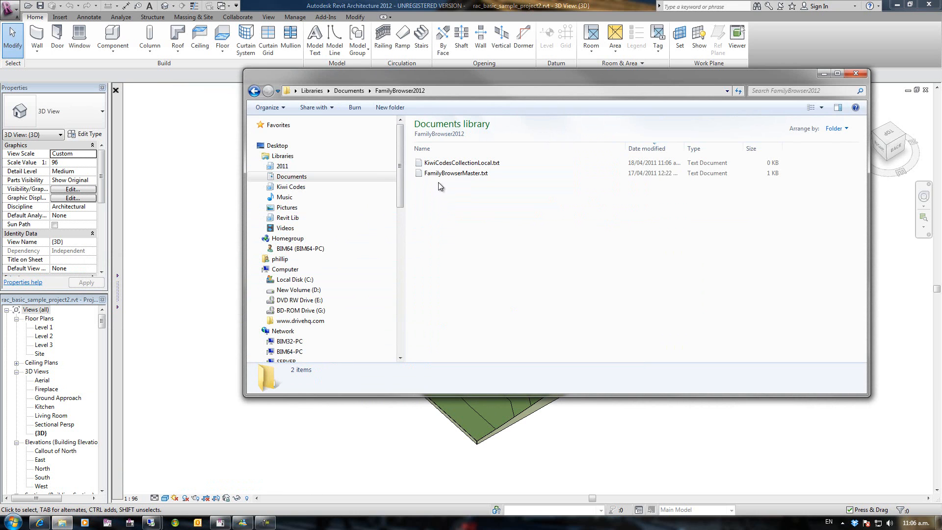
{"action": "double_click", "coordinate": [461, 163]}
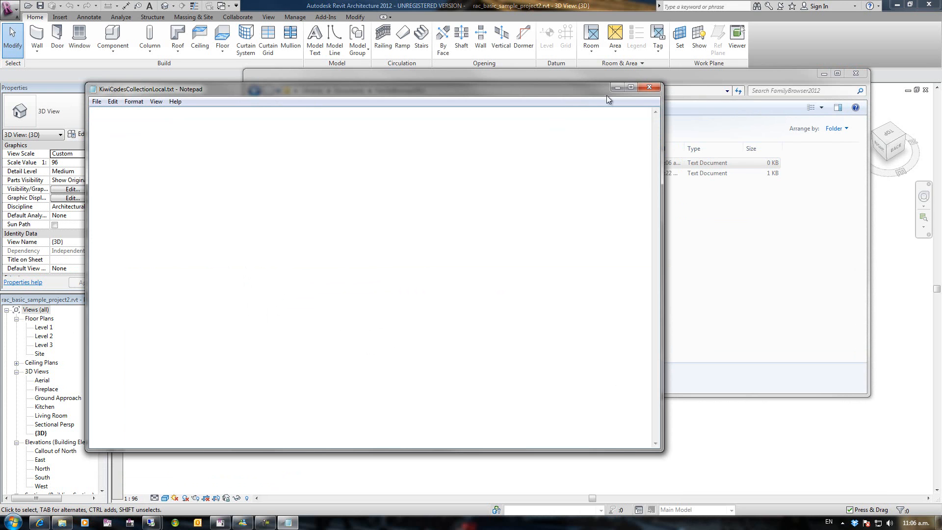
{"action": "left_click", "coordinate": [649, 88]}
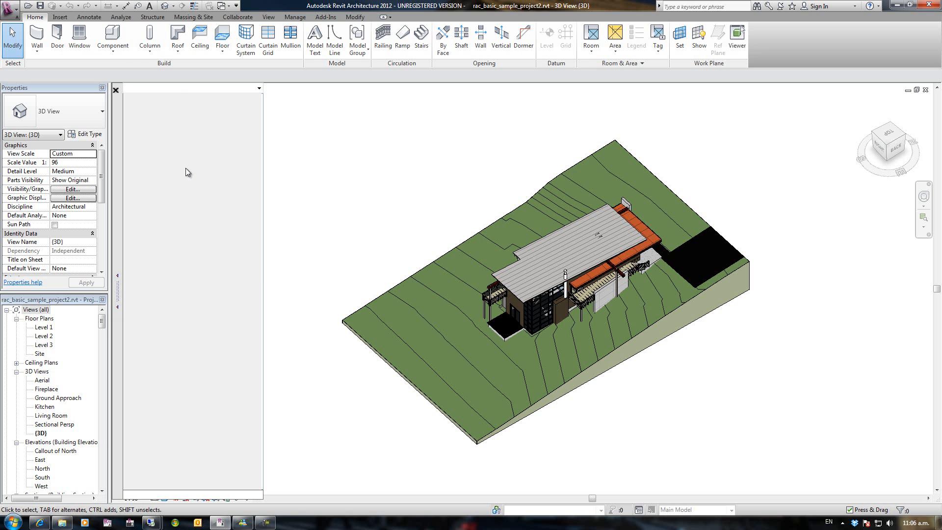
Load the Collections test.txt collection into the empty Family Browser.
{"action": "left_click", "coordinate": [215, 189]}
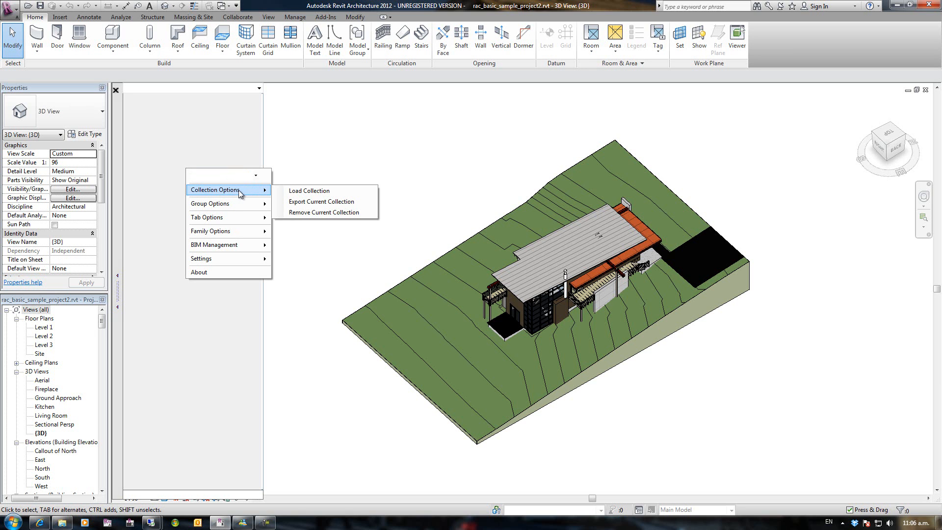
{"action": "left_click", "coordinate": [309, 191]}
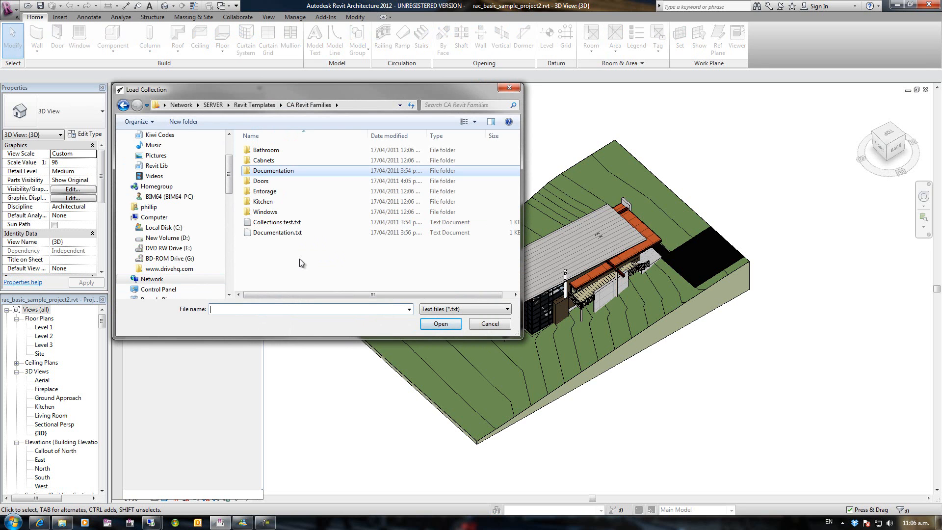
{"action": "left_click", "coordinate": [276, 222]}
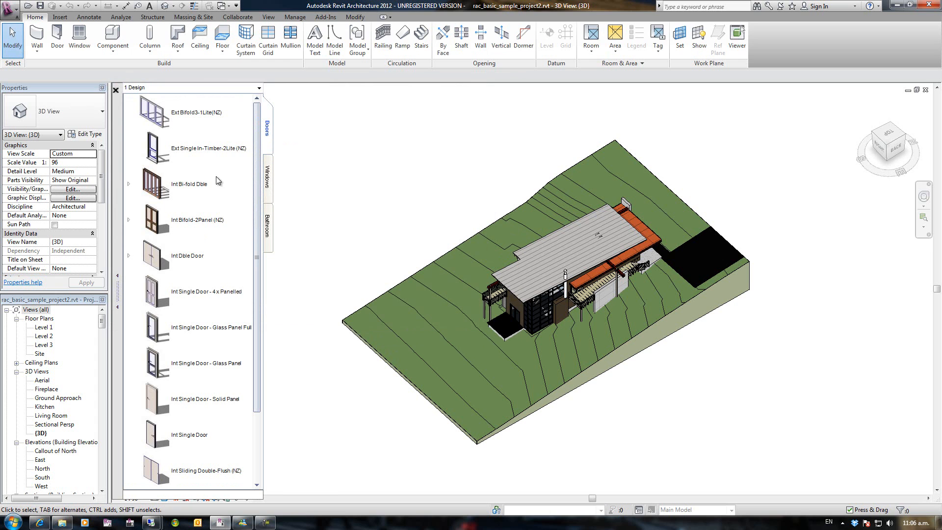
Switch the browser to the 2 Documentation group showing Annotation break lines.
{"action": "left_click", "coordinate": [258, 88]}
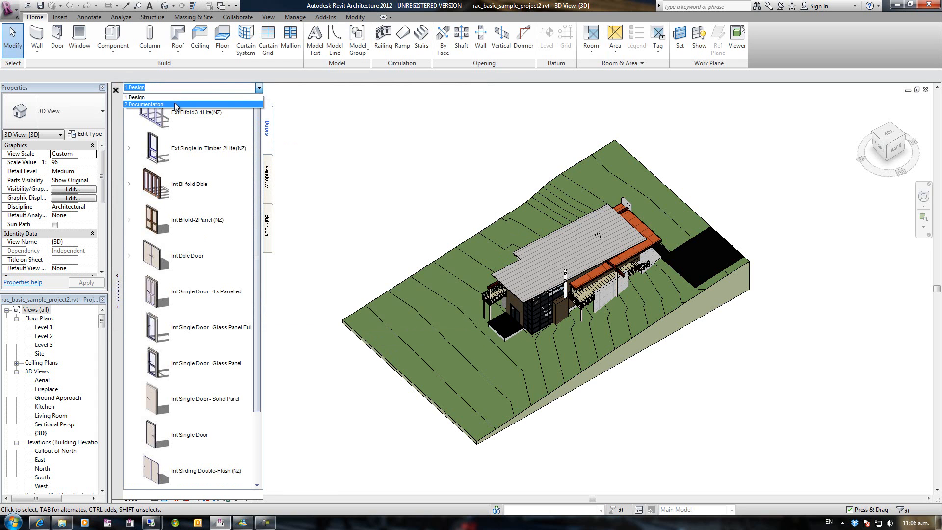
{"action": "left_click", "coordinate": [144, 104]}
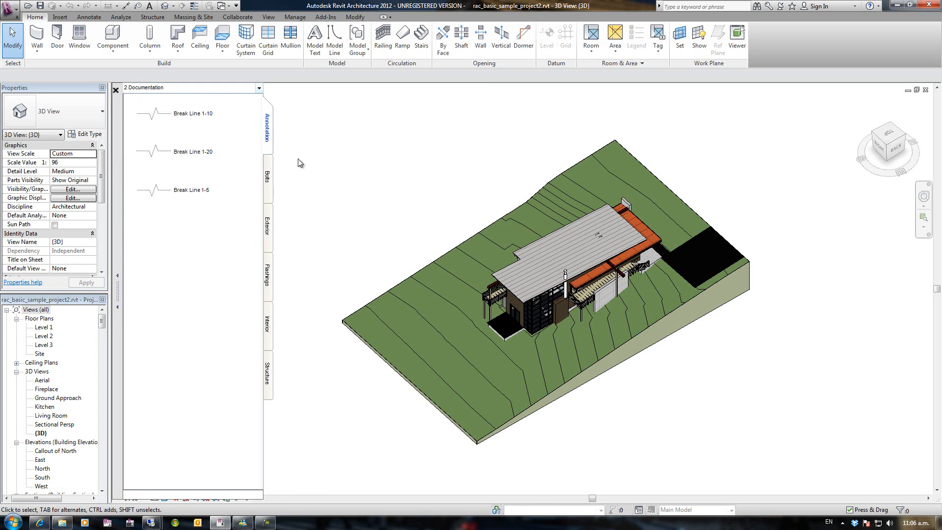
{"action": "mouse_move", "coordinate": [344, 195]}
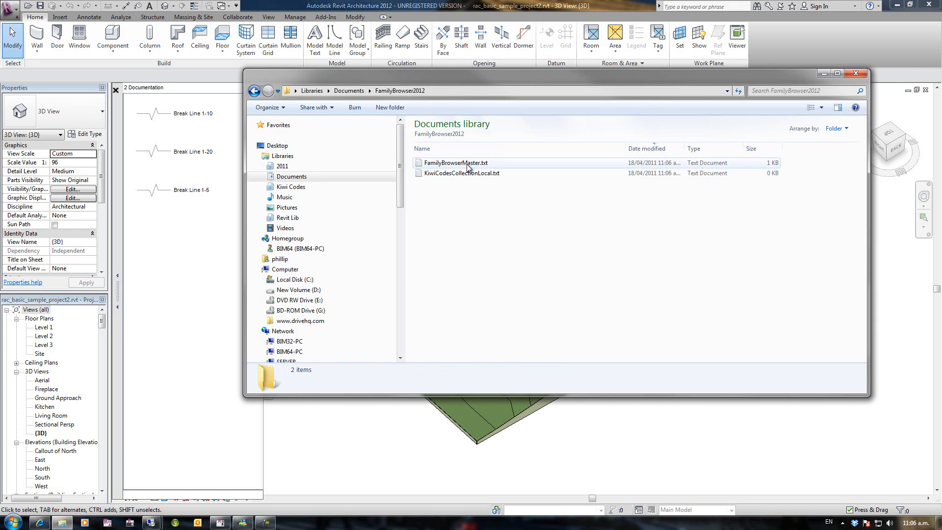
Review FamilyBrowserMaster.txt's local Kiwi Codes and server Collections test paths, then close it.
{"action": "double_click", "coordinate": [462, 173]}
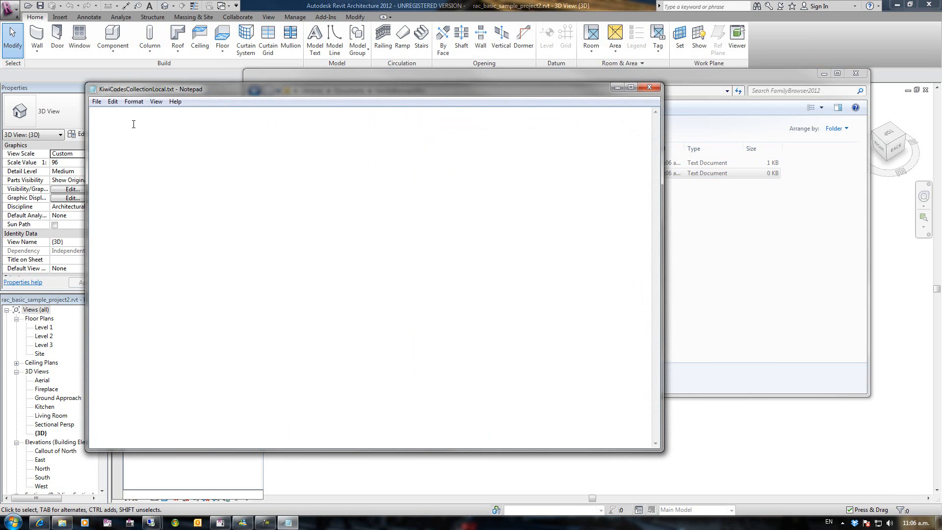
{"action": "mouse_move", "coordinate": [641, 78]}
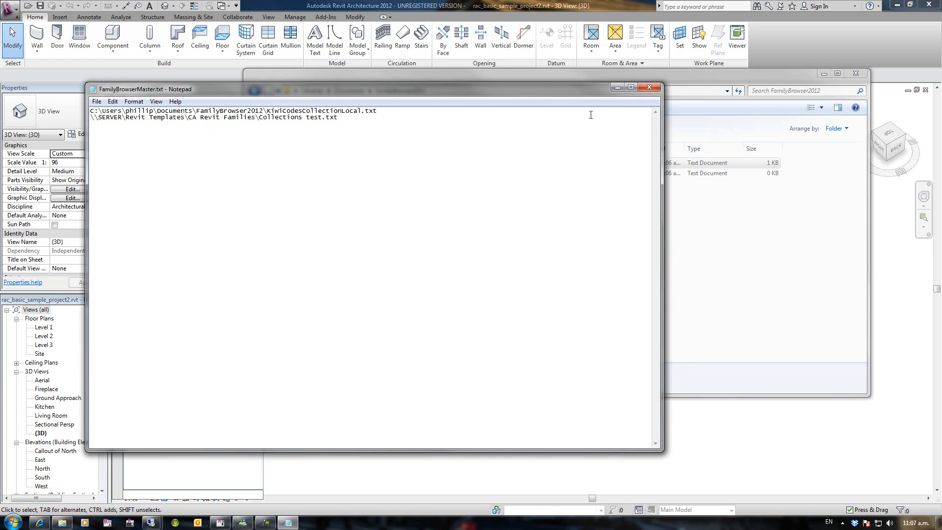
{"action": "mouse_move", "coordinate": [648, 87]}
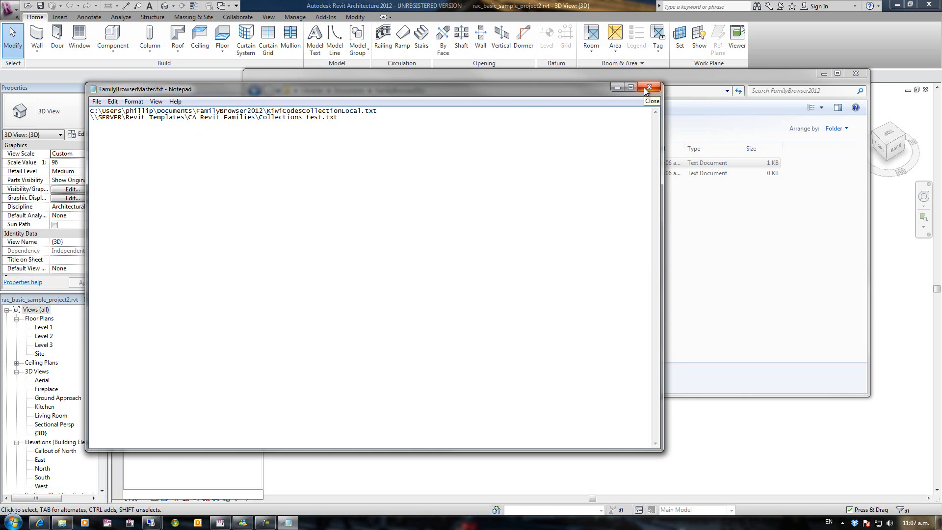
{"action": "left_click", "coordinate": [648, 87]}
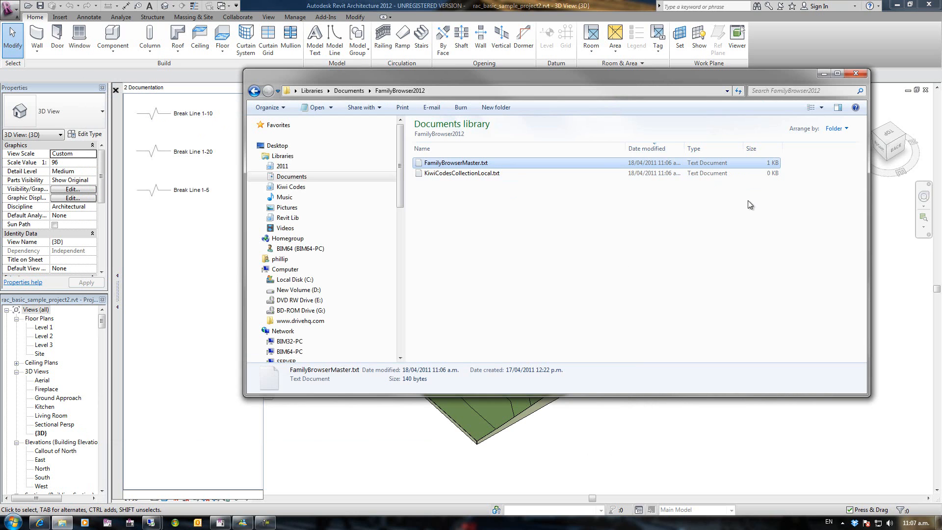
{"action": "mouse_move", "coordinate": [700, 221]}
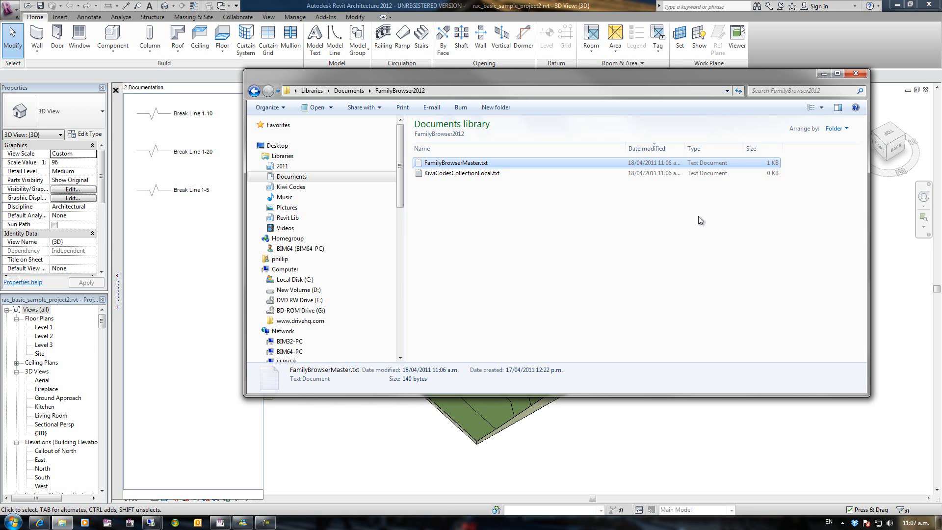
{"action": "mouse_move", "coordinate": [523, 222]}
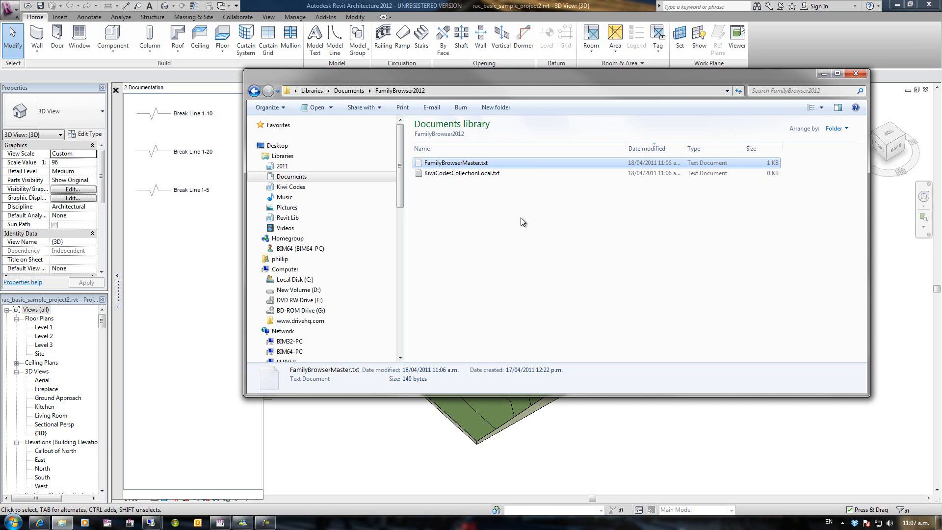
{"action": "mouse_move", "coordinate": [517, 235]}
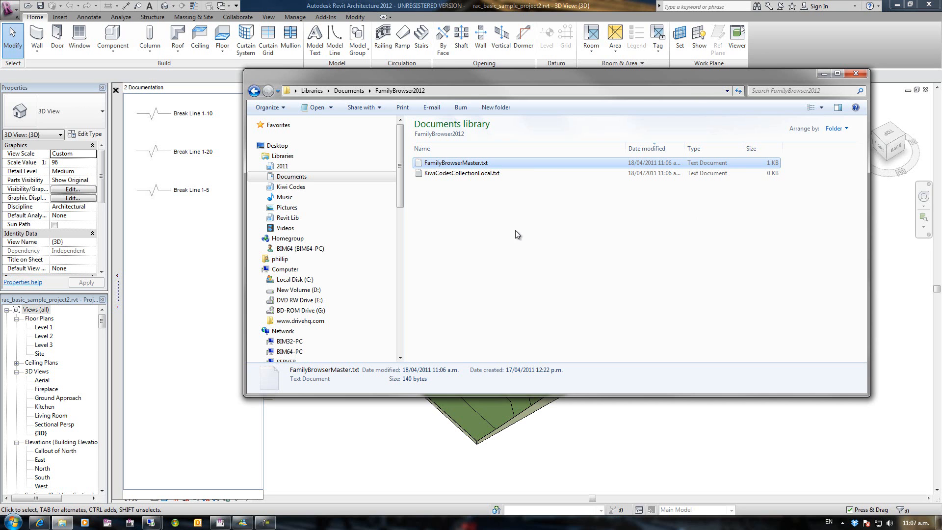
{"action": "mouse_move", "coordinate": [463, 194]}
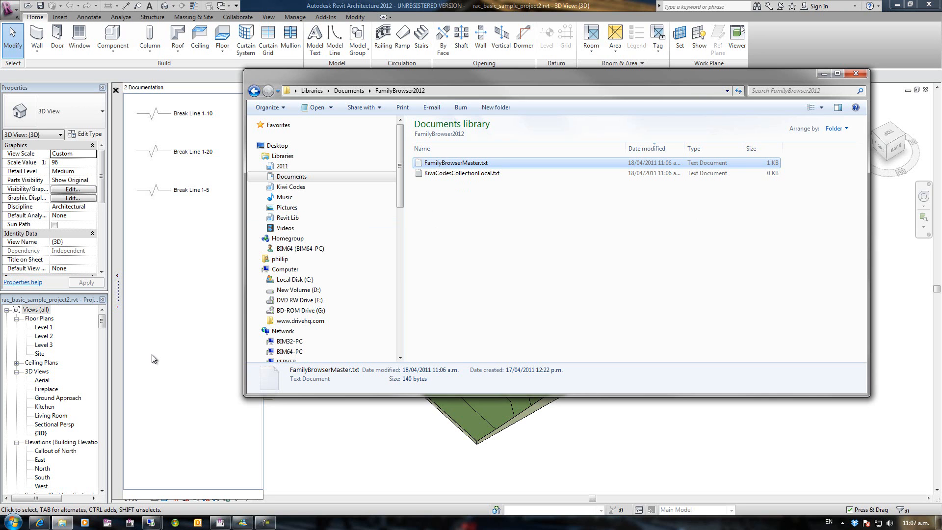
{"action": "mouse_move", "coordinate": [156, 325]}
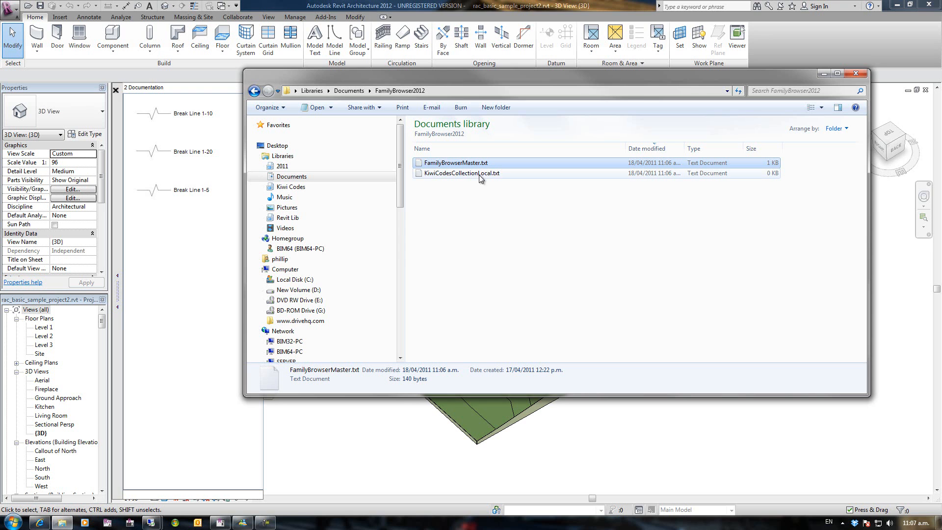
{"action": "left_click", "coordinate": [461, 173]}
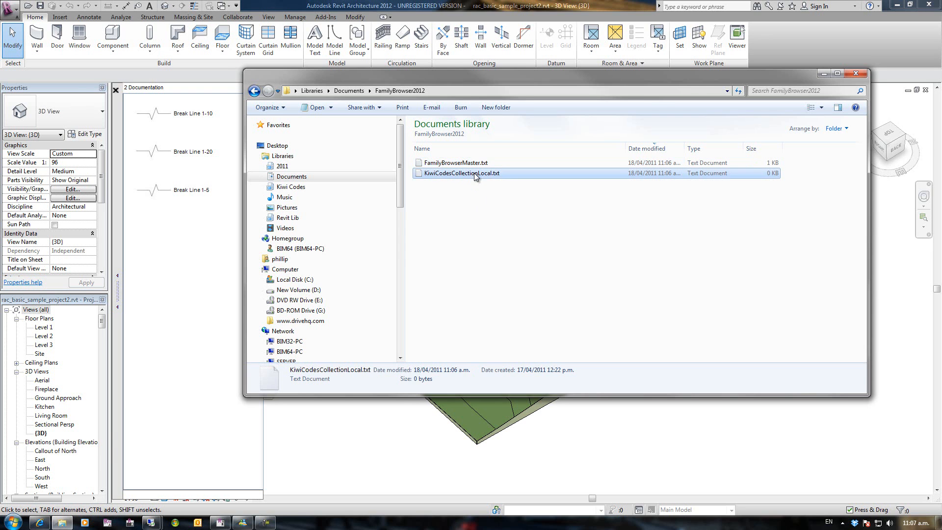
{"action": "double_click", "coordinate": [459, 173]}
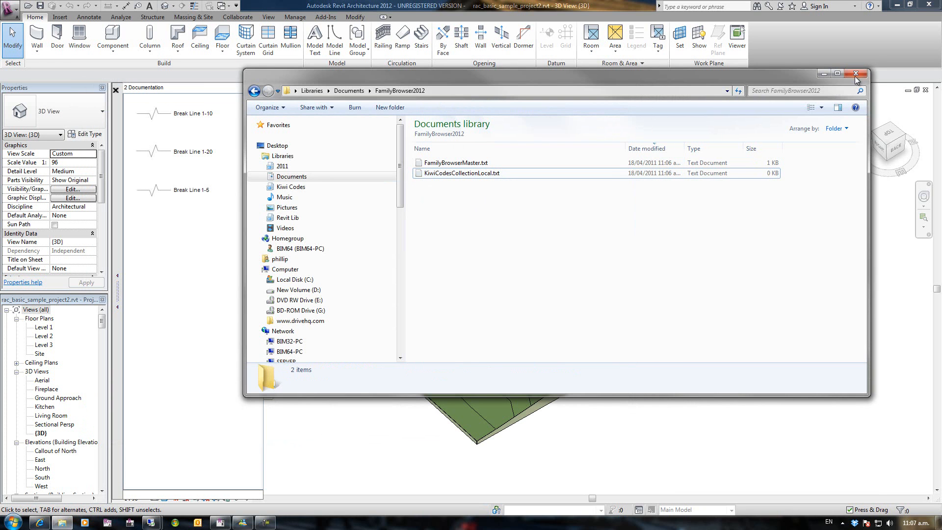
Close the FamilyBrowser2012 Explorer window, returning to Revit's Documentation collection view.
{"action": "left_click", "coordinate": [855, 73]}
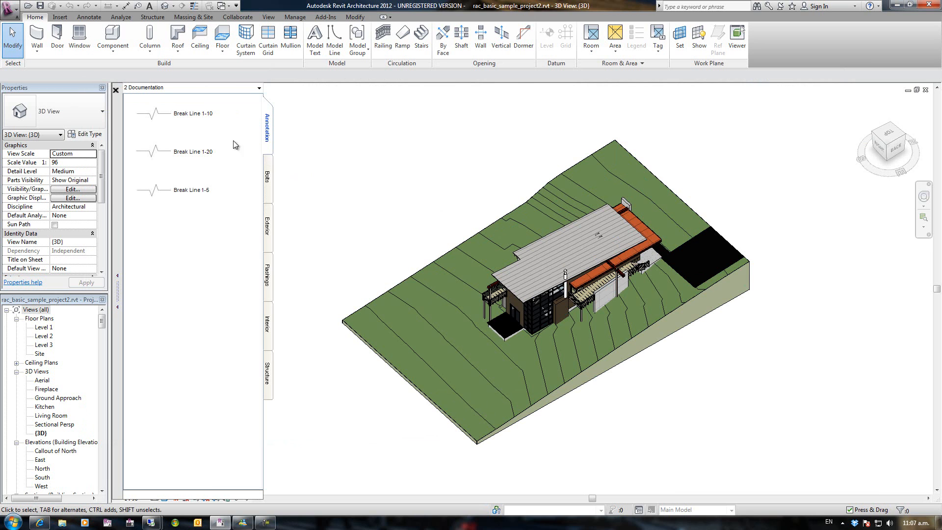
{"action": "mouse_move", "coordinate": [215, 253]}
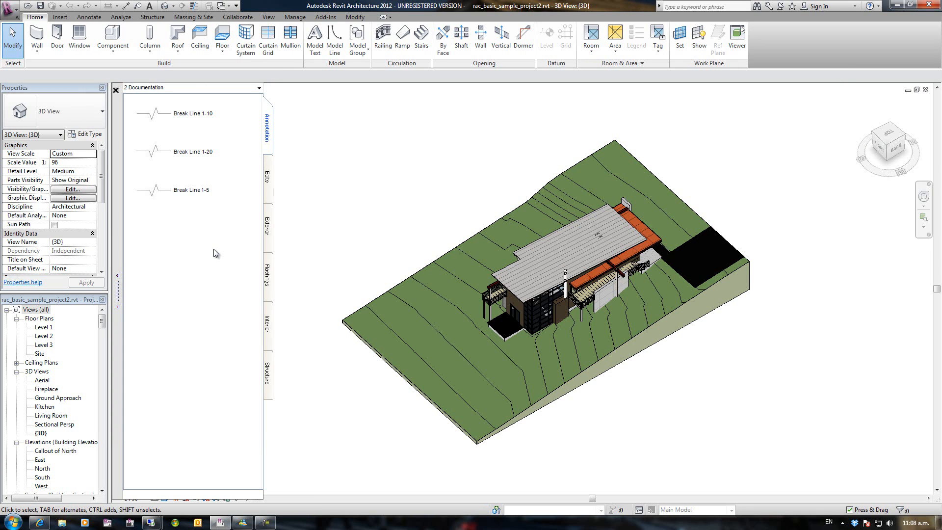
{"action": "mouse_move", "coordinate": [348, 220]}
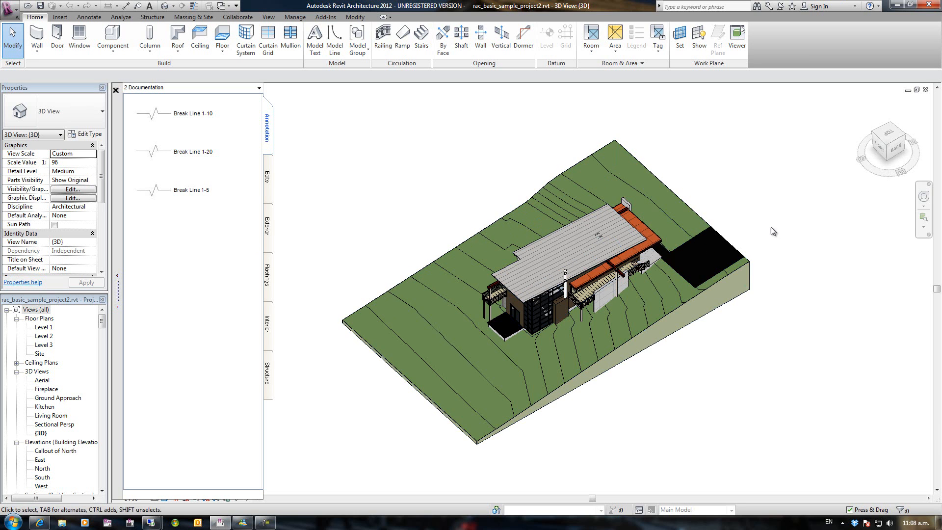
{"action": "mouse_move", "coordinate": [710, 383]}
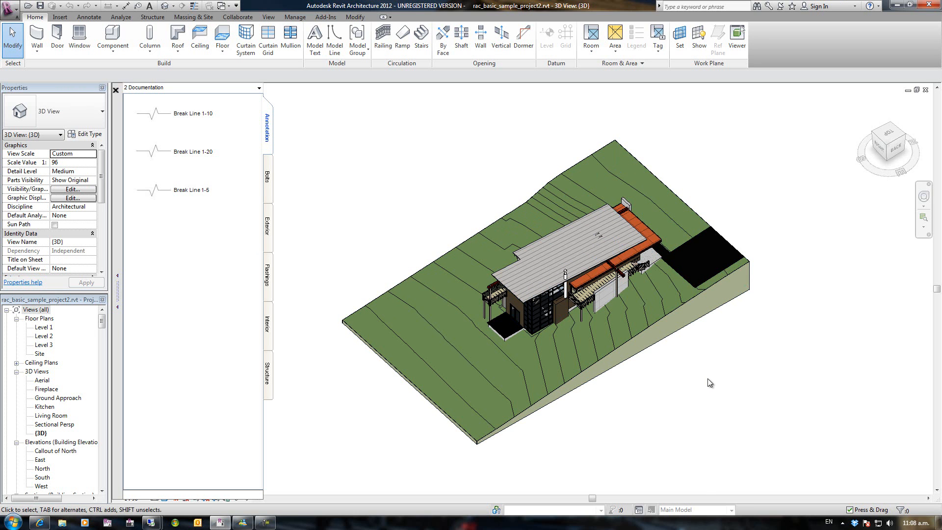
{"action": "mouse_move", "coordinate": [773, 365]}
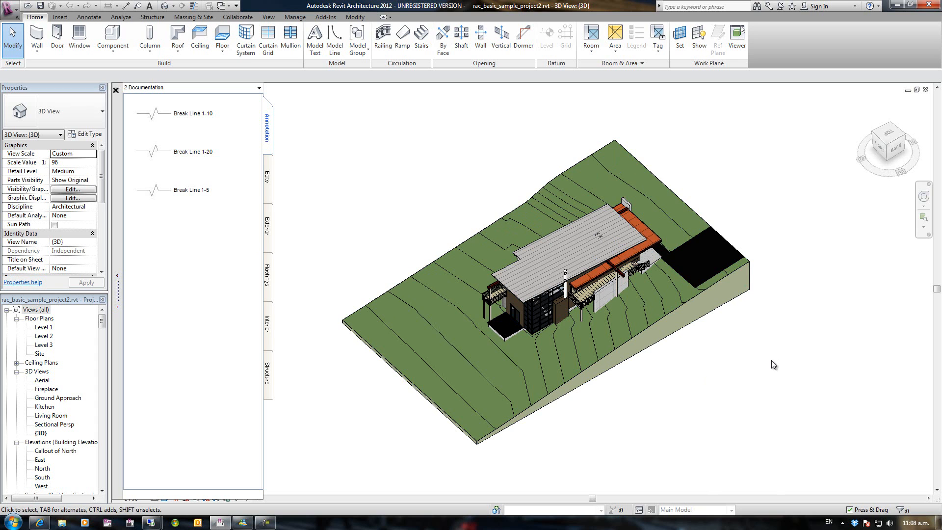
{"action": "mouse_move", "coordinate": [938, 364]}
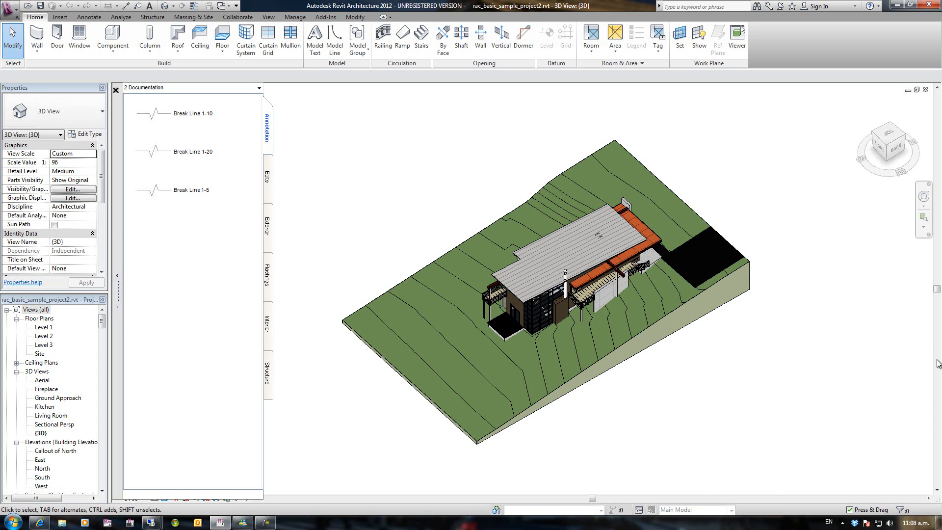